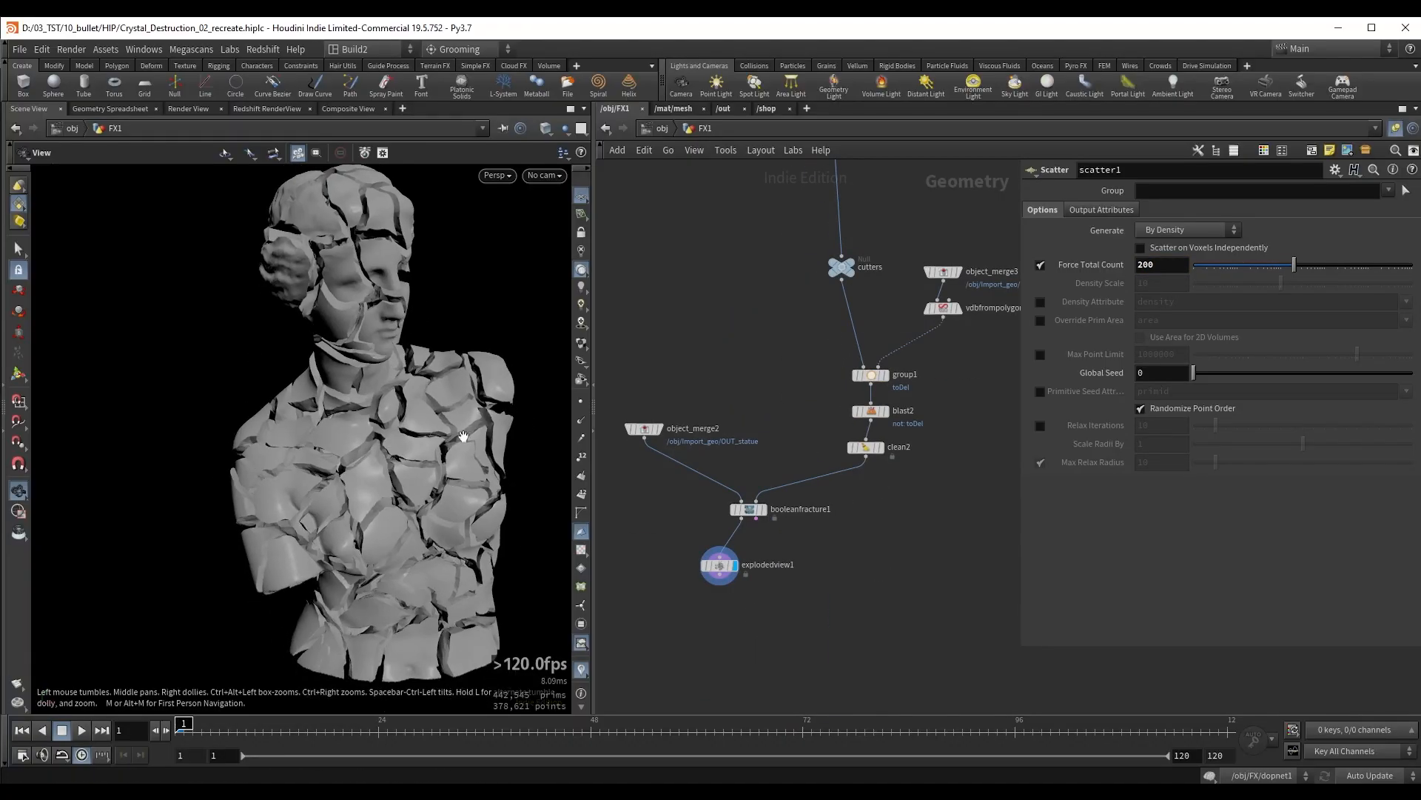
# - Make the CON null in FX1 the display node to view the bust's constraint network
pyautogui.click(747, 336)
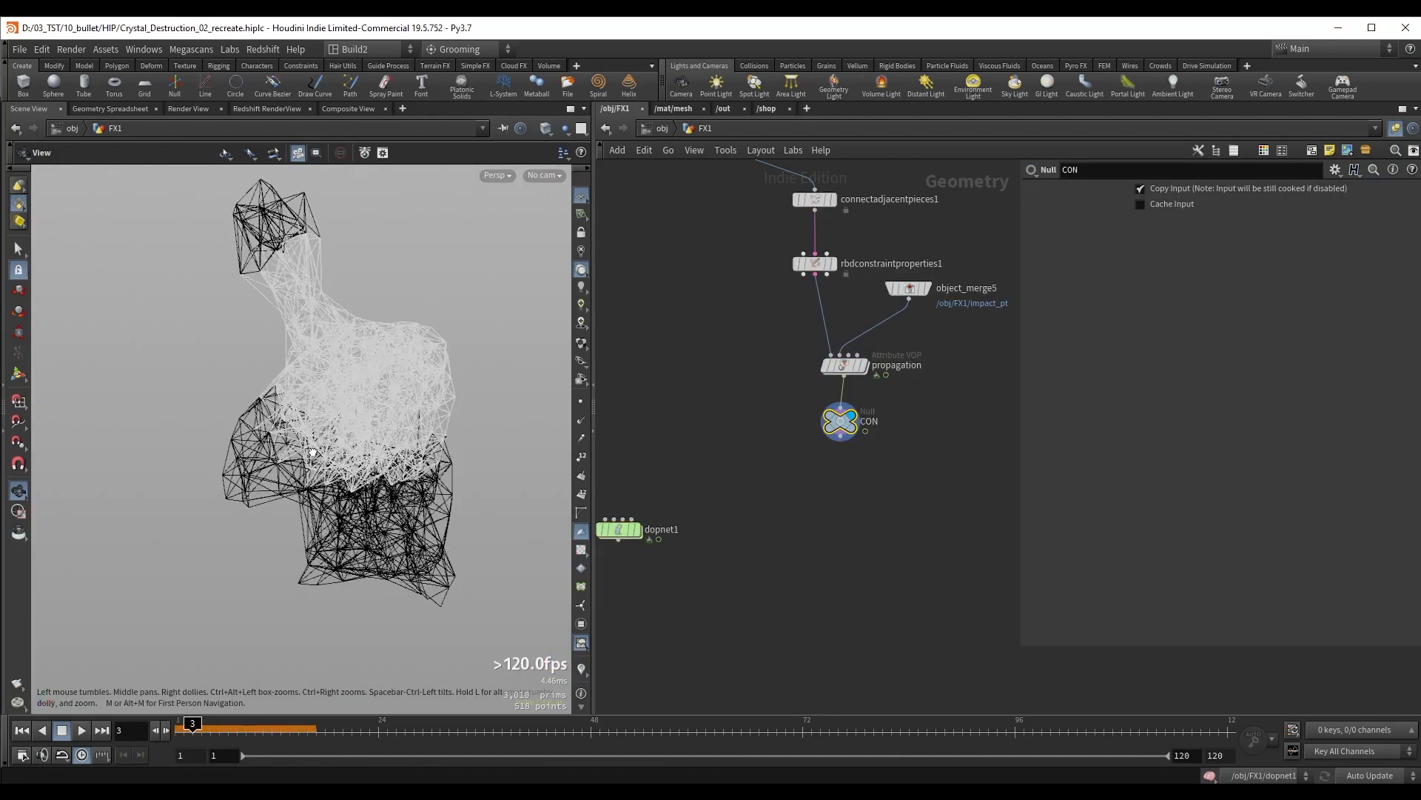
# - Play the timeline and enter the dopnet1 DOP Network to run the RBD simulation
pyautogui.click(80, 731)
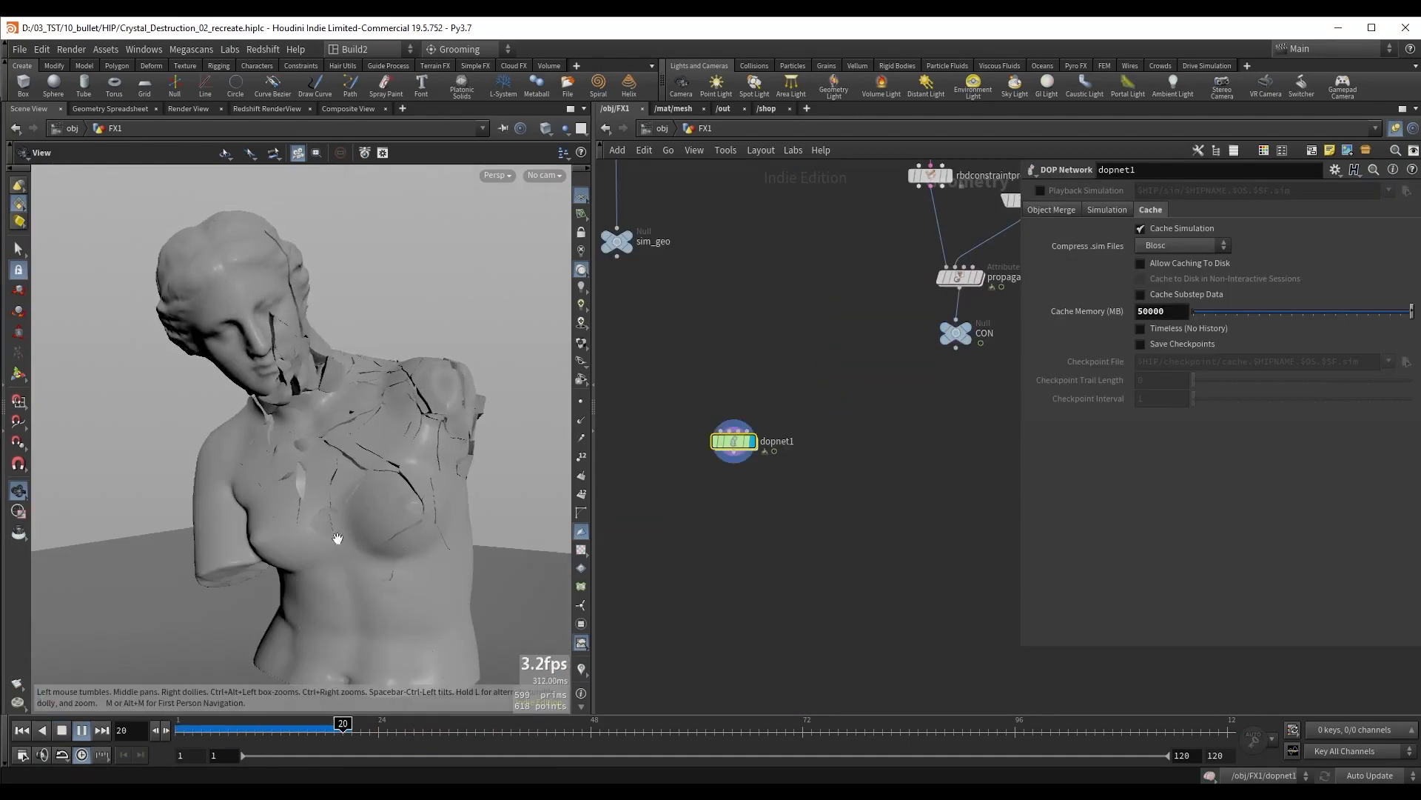
pyautogui.doubleClick(732, 441)
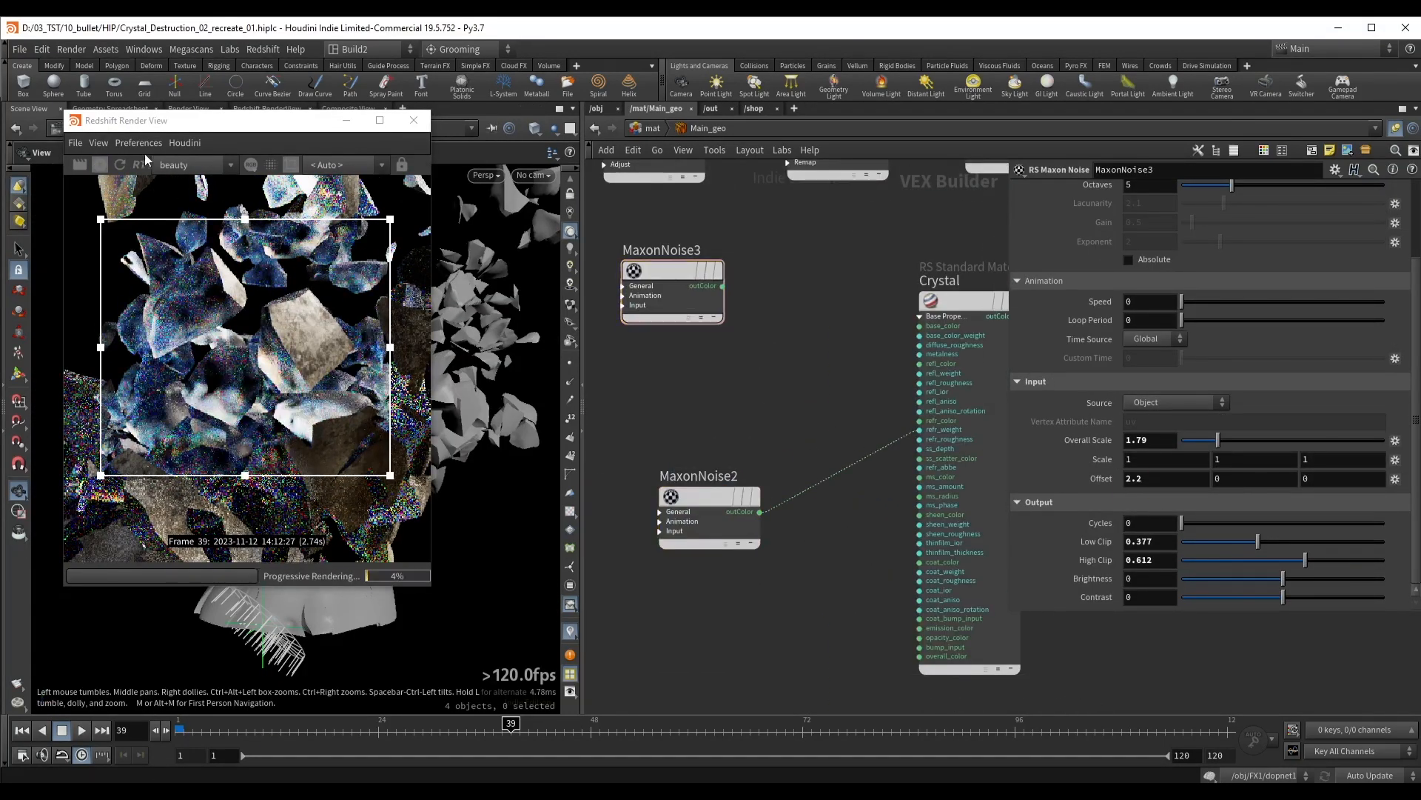
# - Select the BumpMap2 node feeding the Crystal material in /mat/Main_geo
pyautogui.click(800, 481)
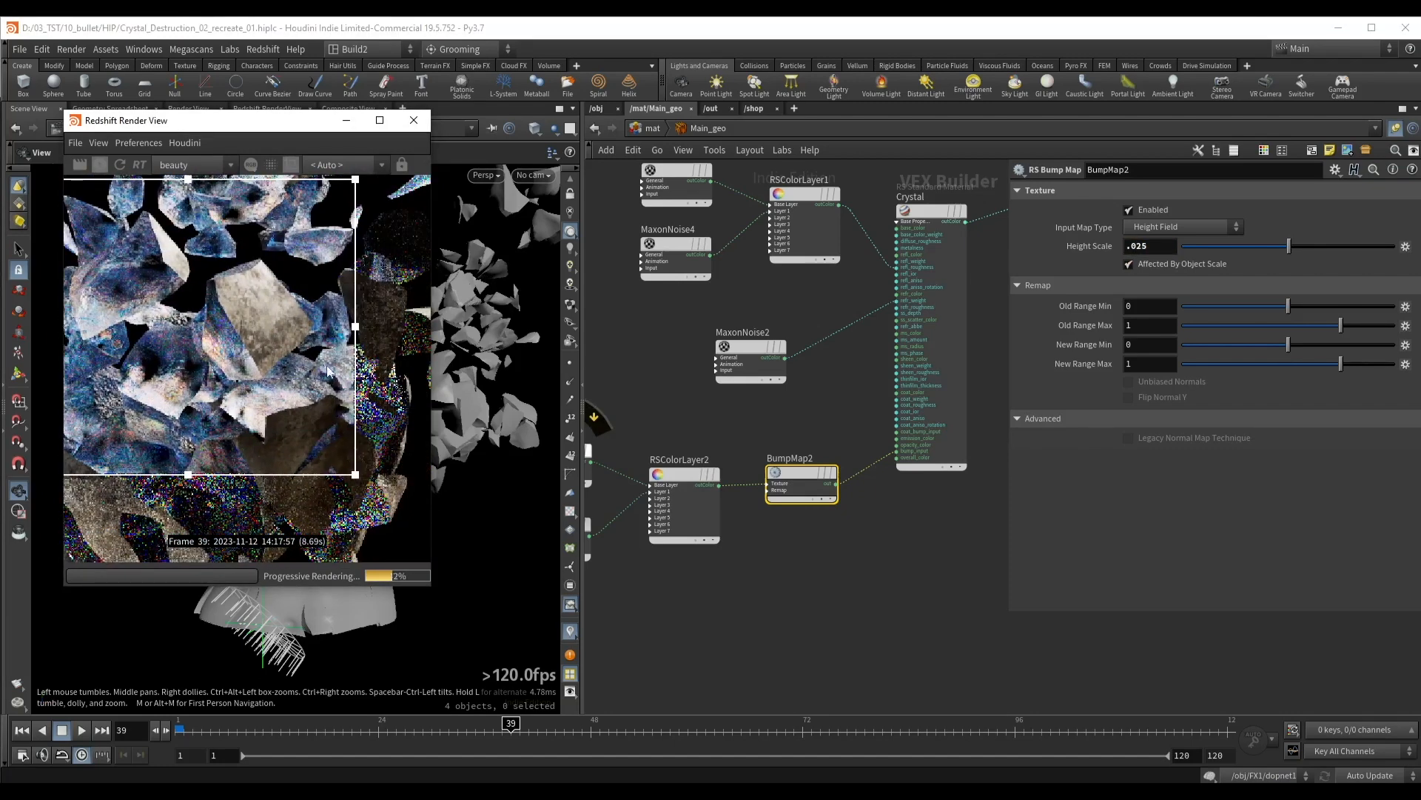